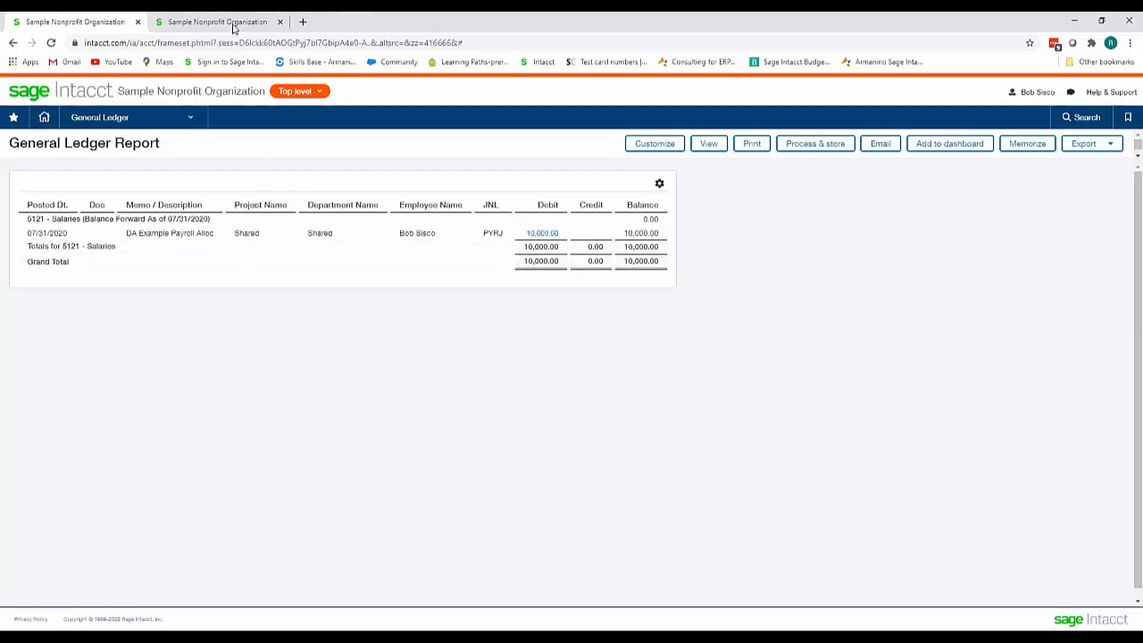
- Show the Employee Time by Project report and look through its per-project entries totaling 64 hours
{"action": "left_click", "coordinate": [218, 22]}
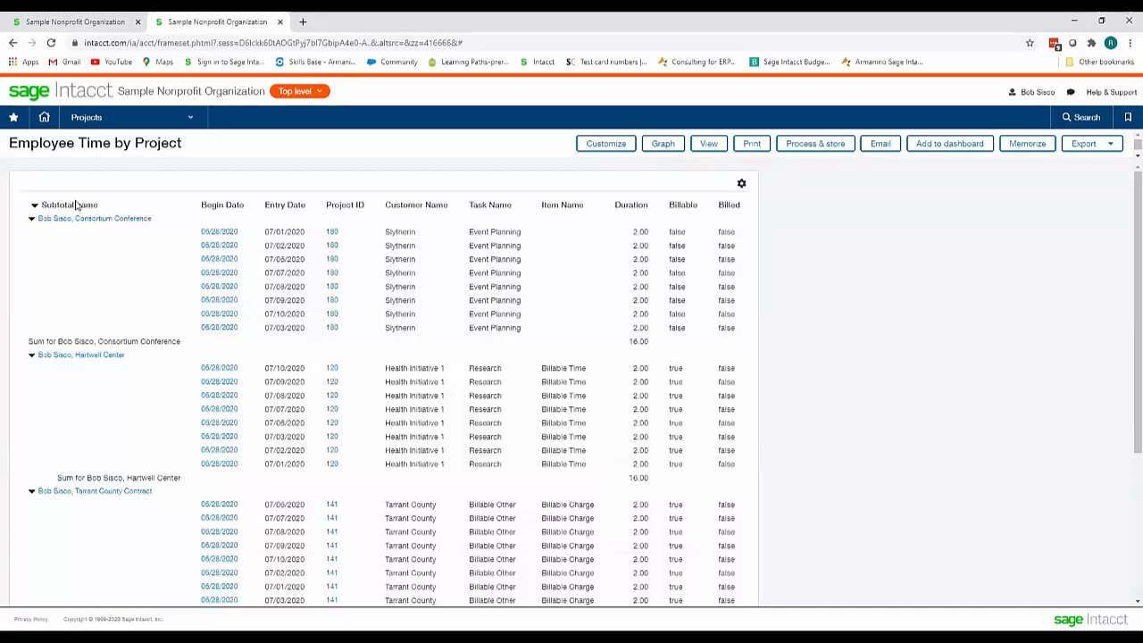
{"action": "scroll", "scroll_direction": "down", "scroll_amount": 3}
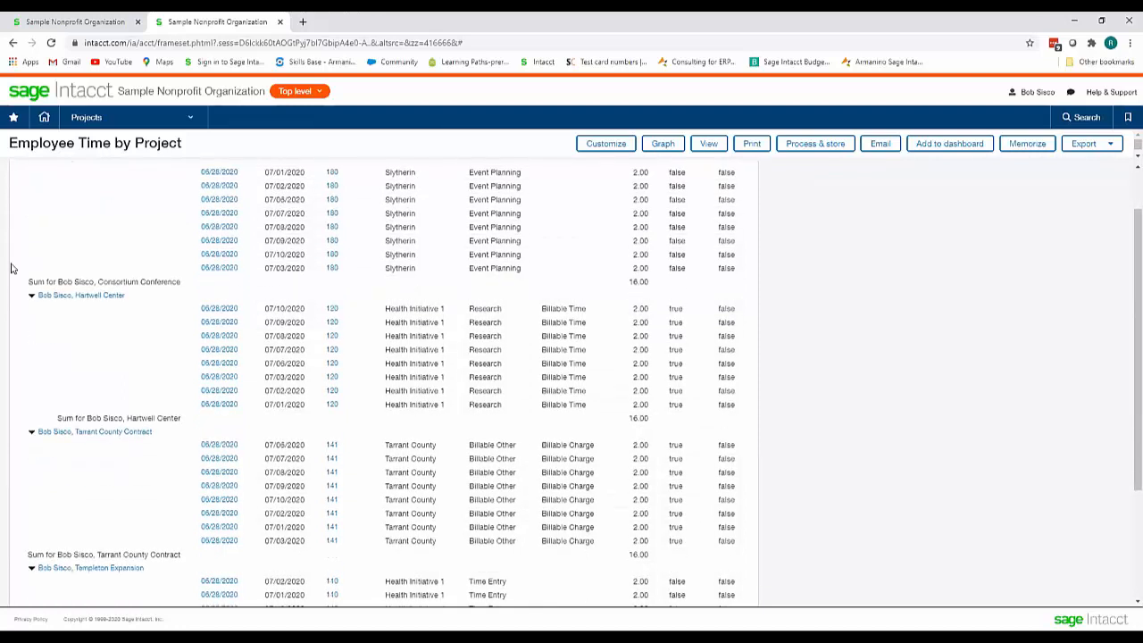
{"action": "scroll", "scroll_direction": "down", "scroll_amount": 3}
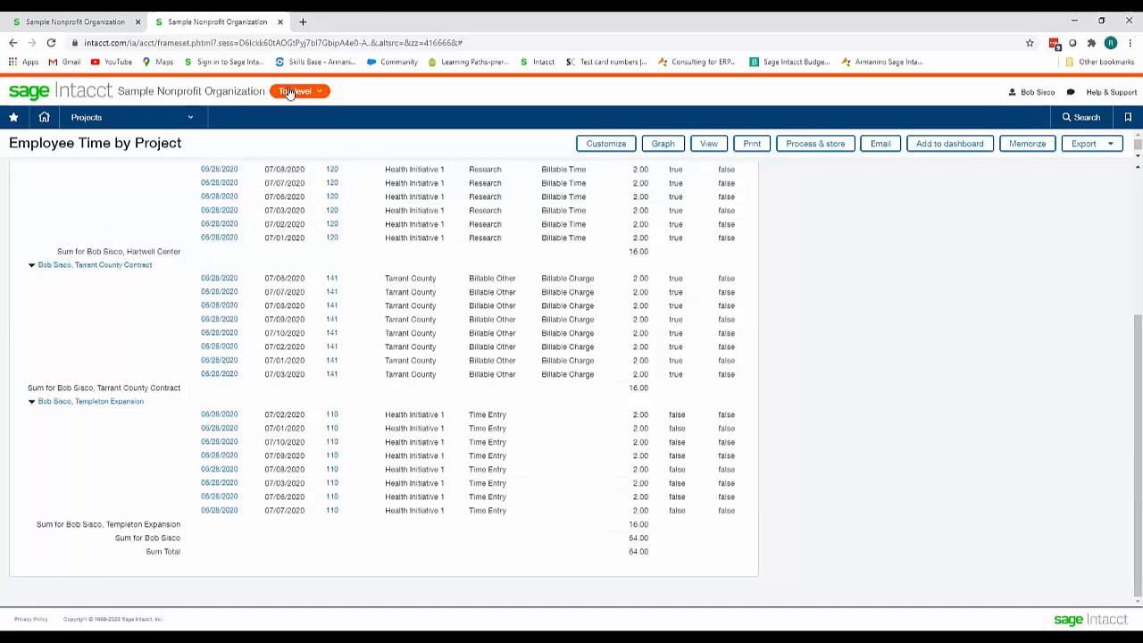
- Switch from the top level into the 100 - General entity
{"action": "left_click", "coordinate": [300, 89]}
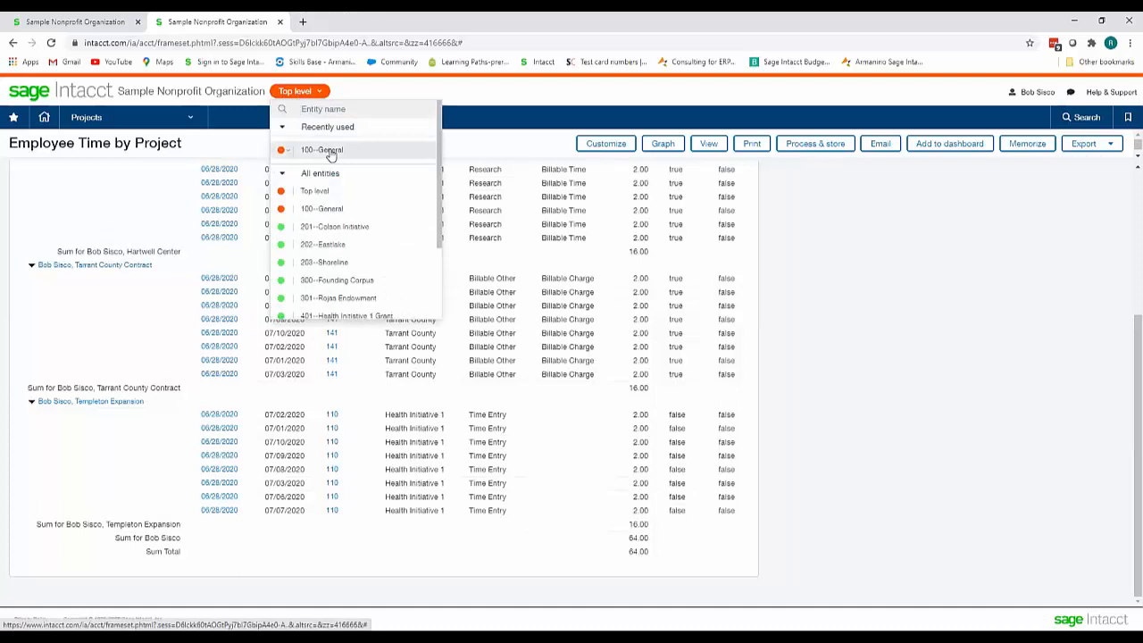
{"action": "left_click", "coordinate": [322, 150]}
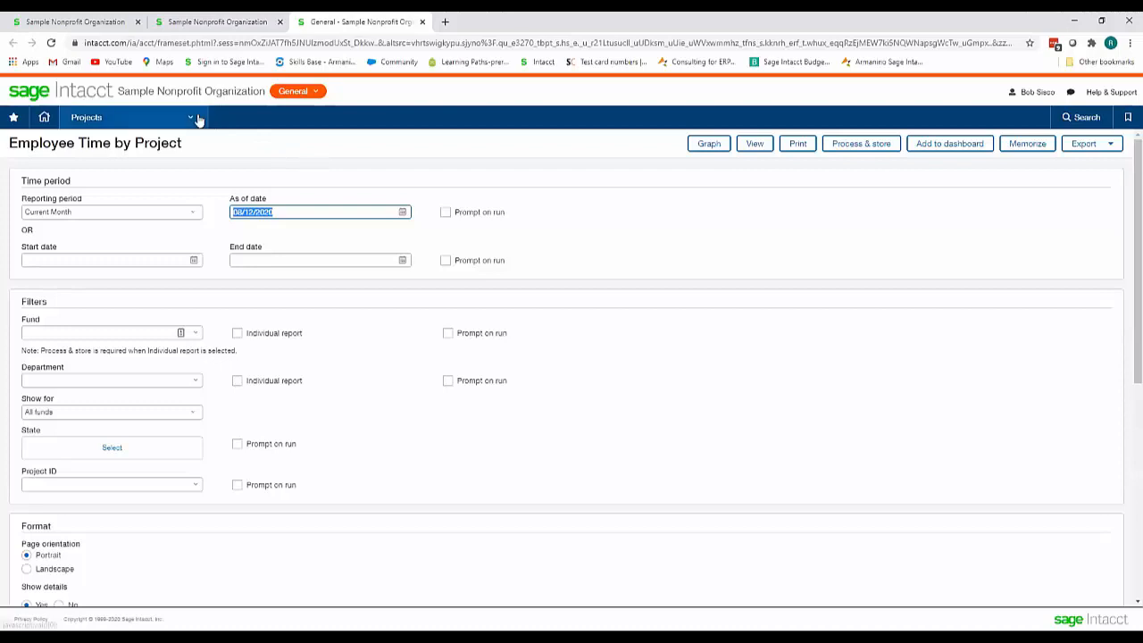
- From General Ledger setup, open the payroll account allocation definition (PAYROLL-E0016) for editing
{"action": "left_click", "coordinate": [86, 118]}
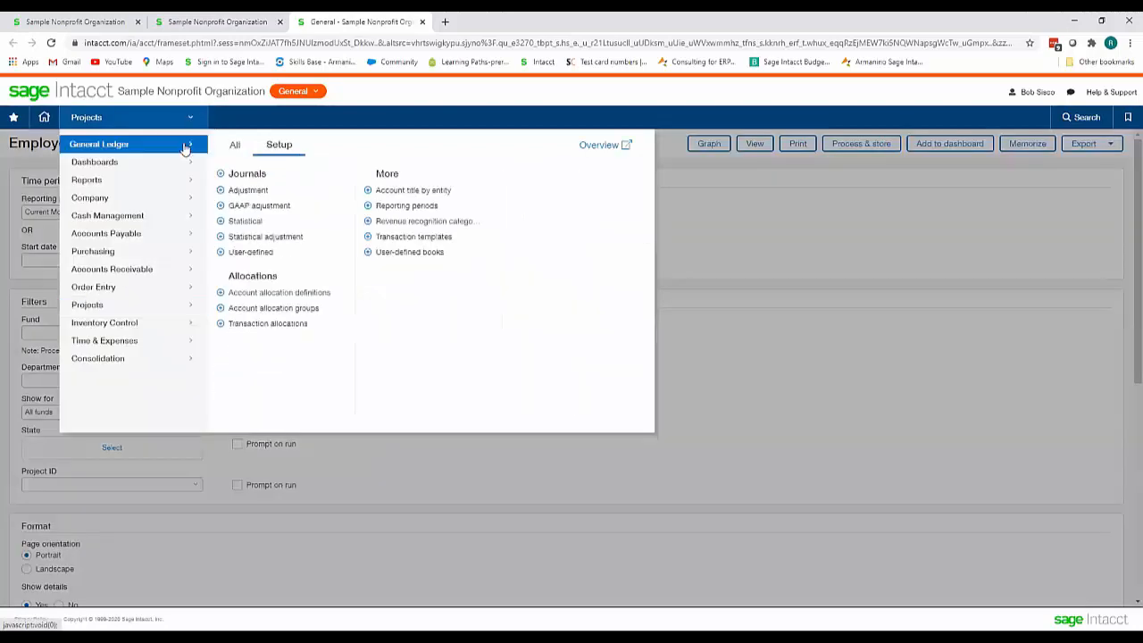
{"action": "mouse_move", "coordinate": [250, 252]}
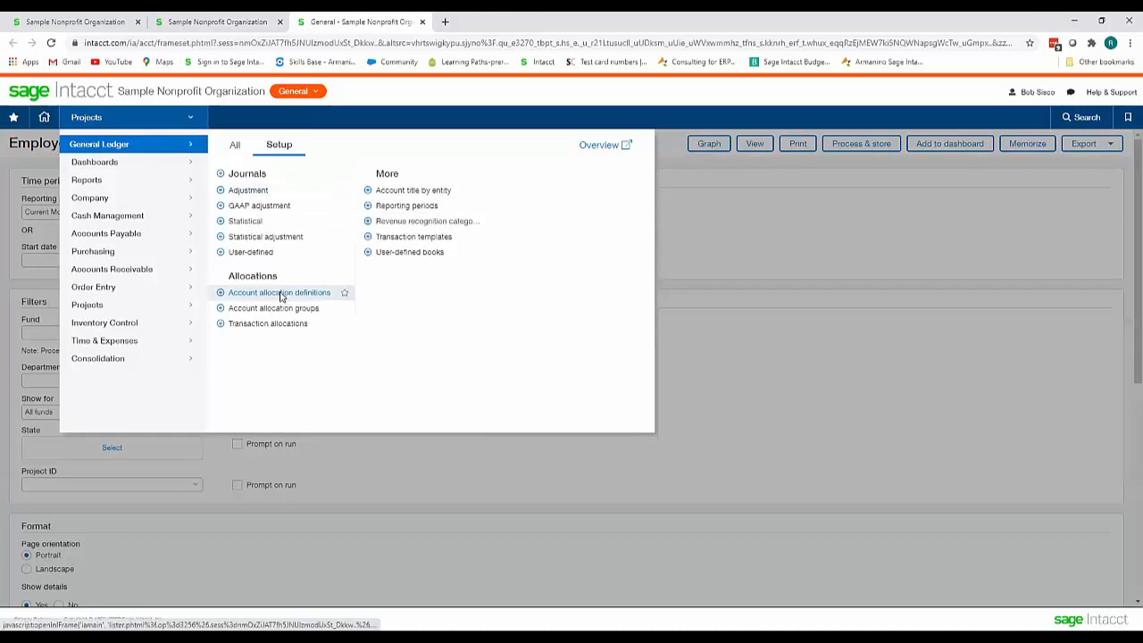
{"action": "left_click", "coordinate": [279, 293]}
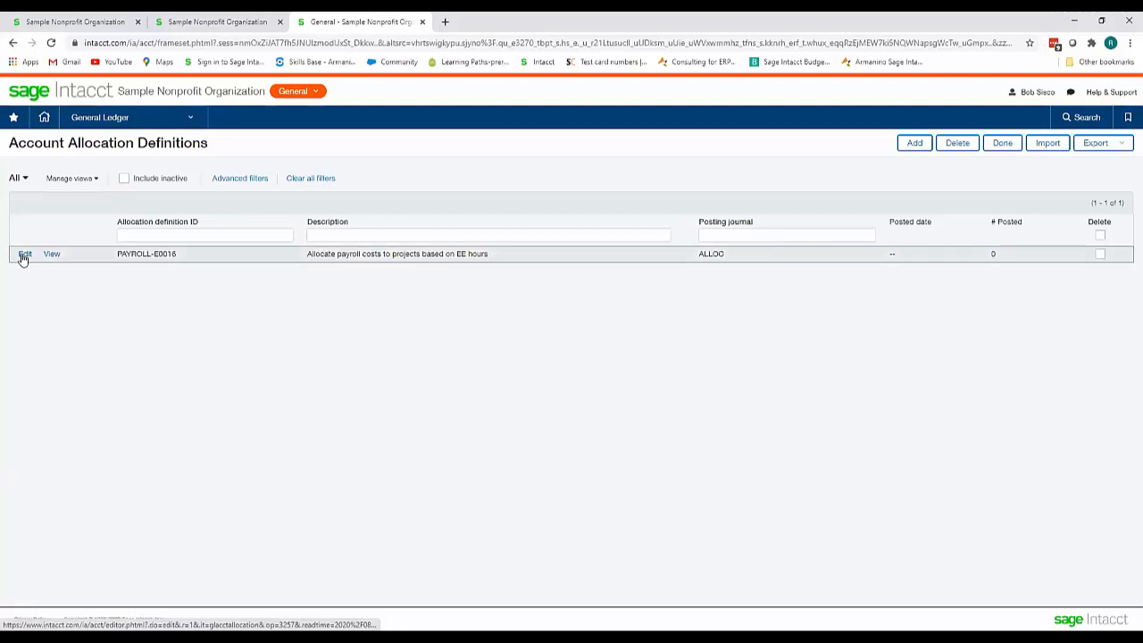
{"action": "left_click", "coordinate": [25, 253]}
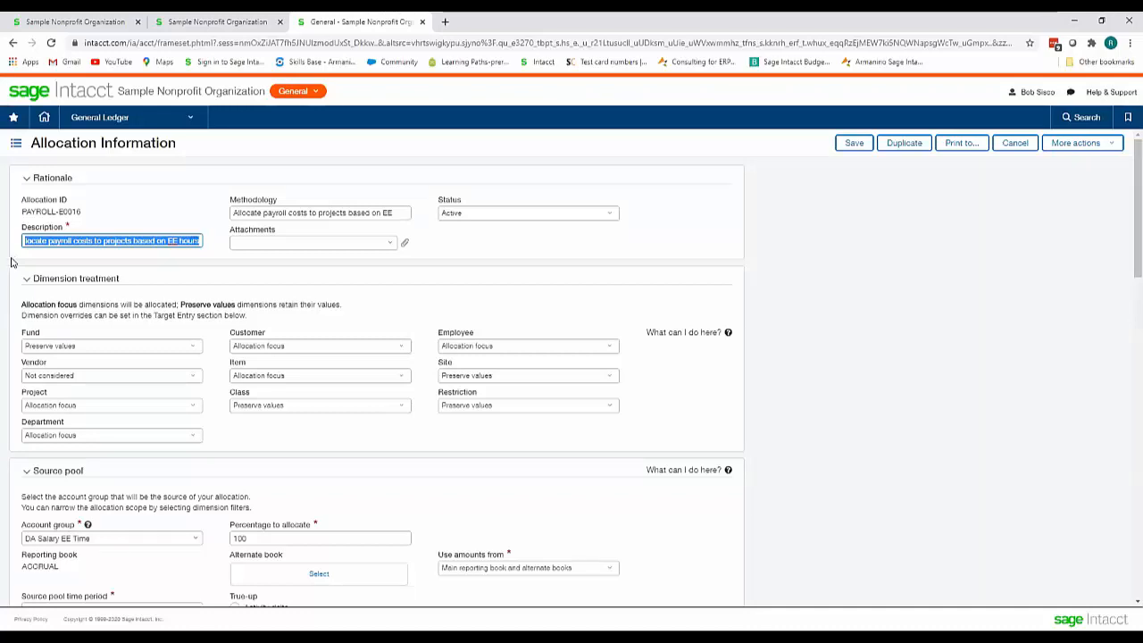
- Review the source pool: DA Salary EE Time group, 100% allocated, current month, one-employee filter
{"action": "scroll", "scroll_direction": "down", "scroll_amount": 3}
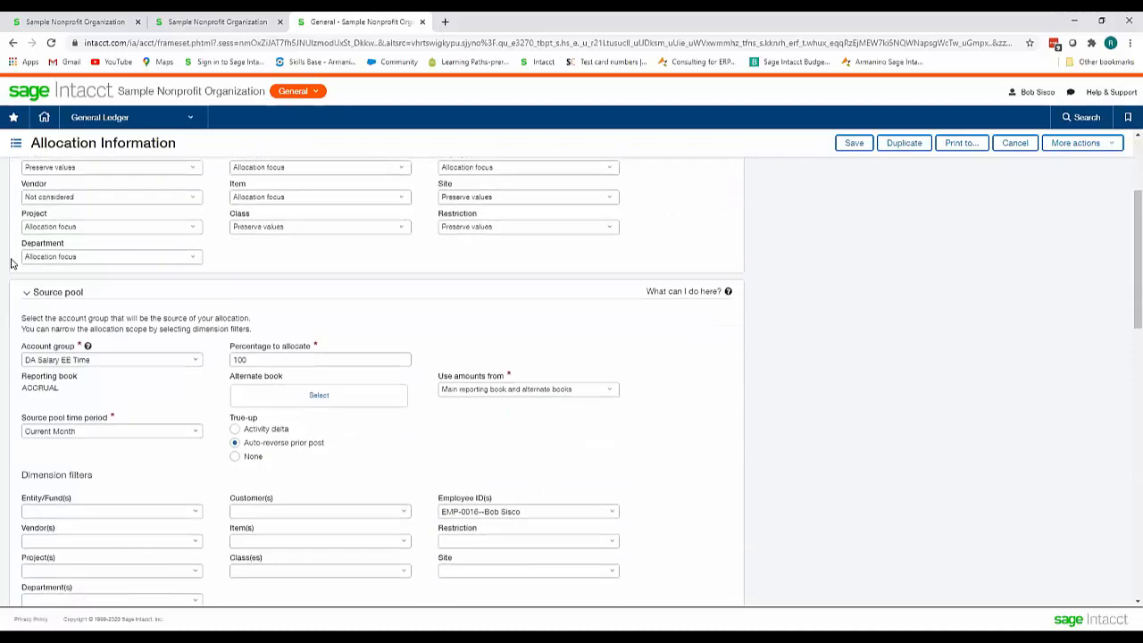
{"action": "scroll", "scroll_direction": "down", "scroll_amount": 3}
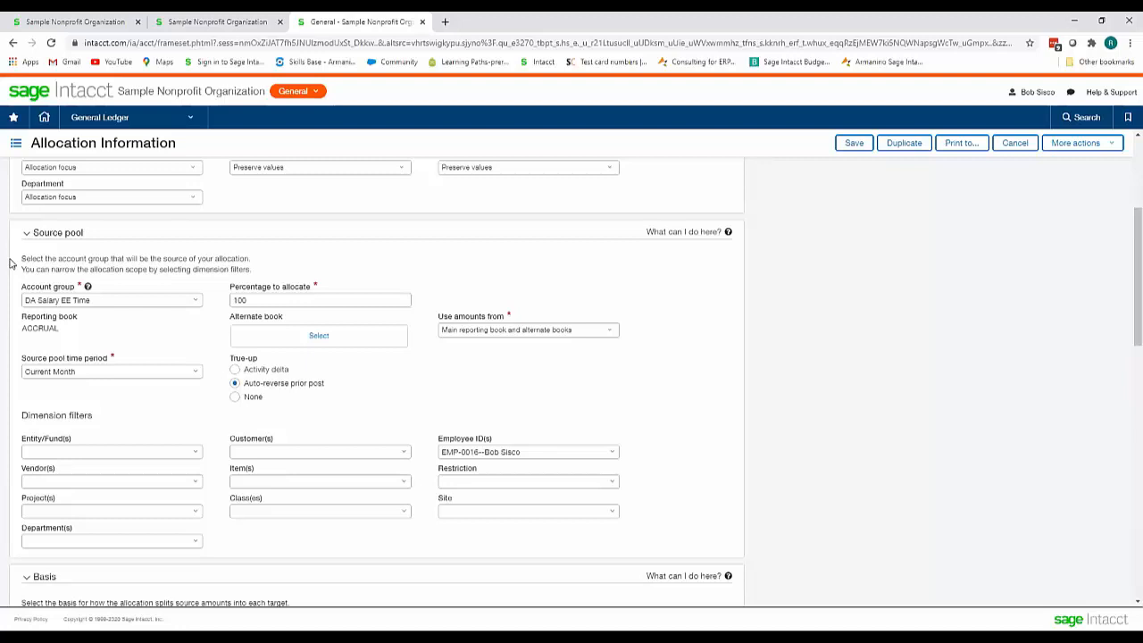
{"action": "scroll", "scroll_direction": "down", "scroll_amount": 3}
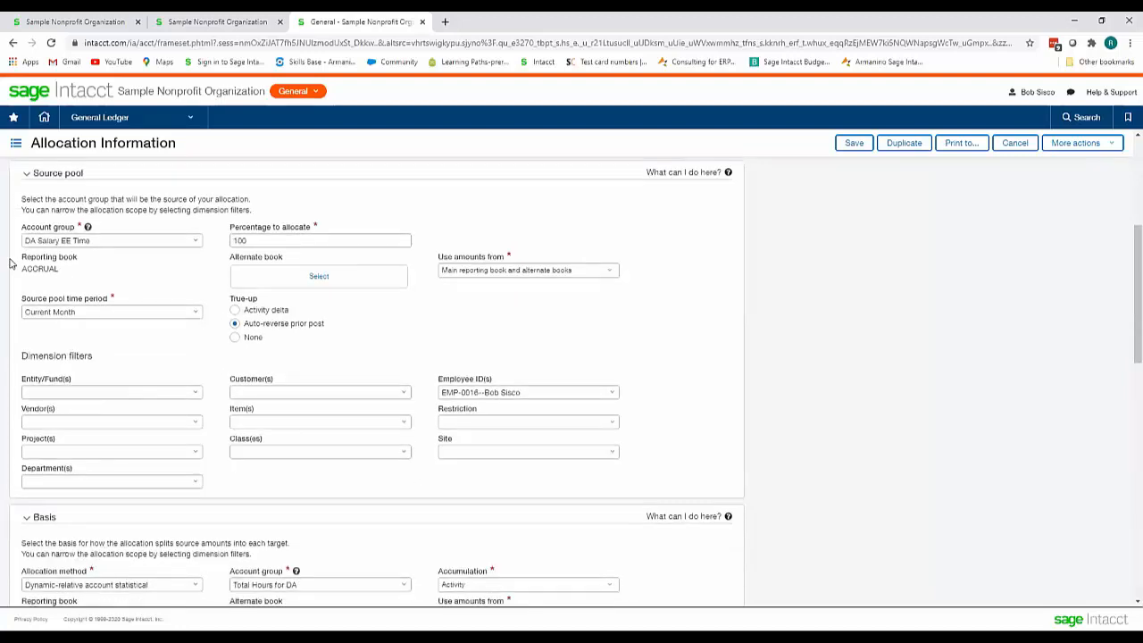
{"action": "scroll", "scroll_direction": "down", "scroll_amount": 3}
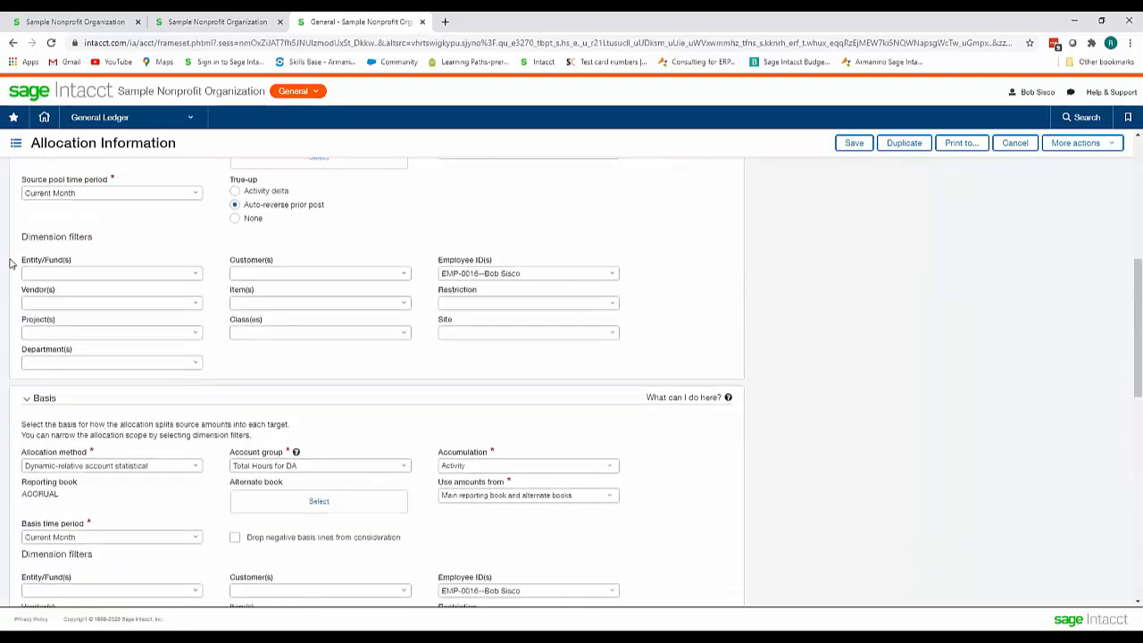
{"action": "scroll", "scroll_direction": "down", "scroll_amount": 3}
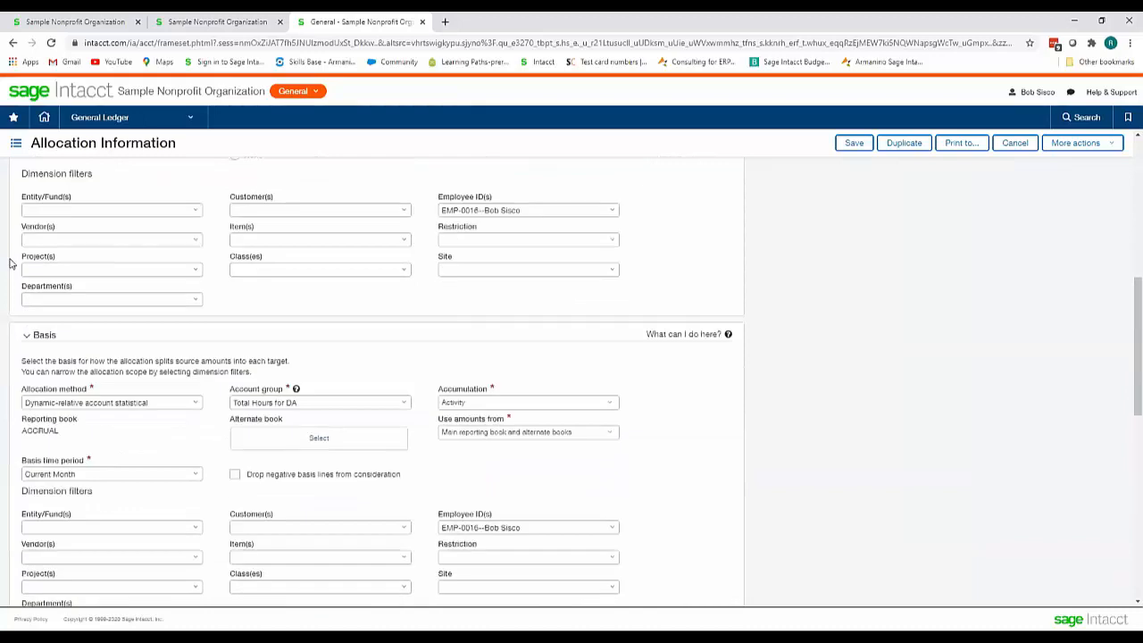
{"action": "scroll", "scroll_direction": "down", "scroll_amount": 3}
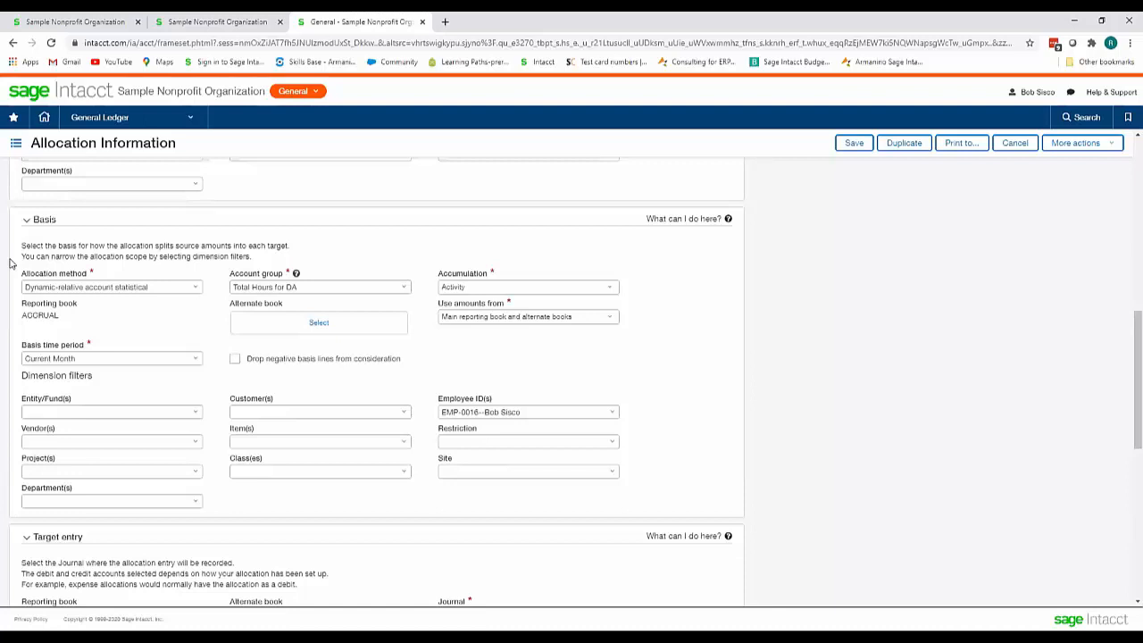
{"action": "scroll", "scroll_direction": "down", "scroll_amount": 3}
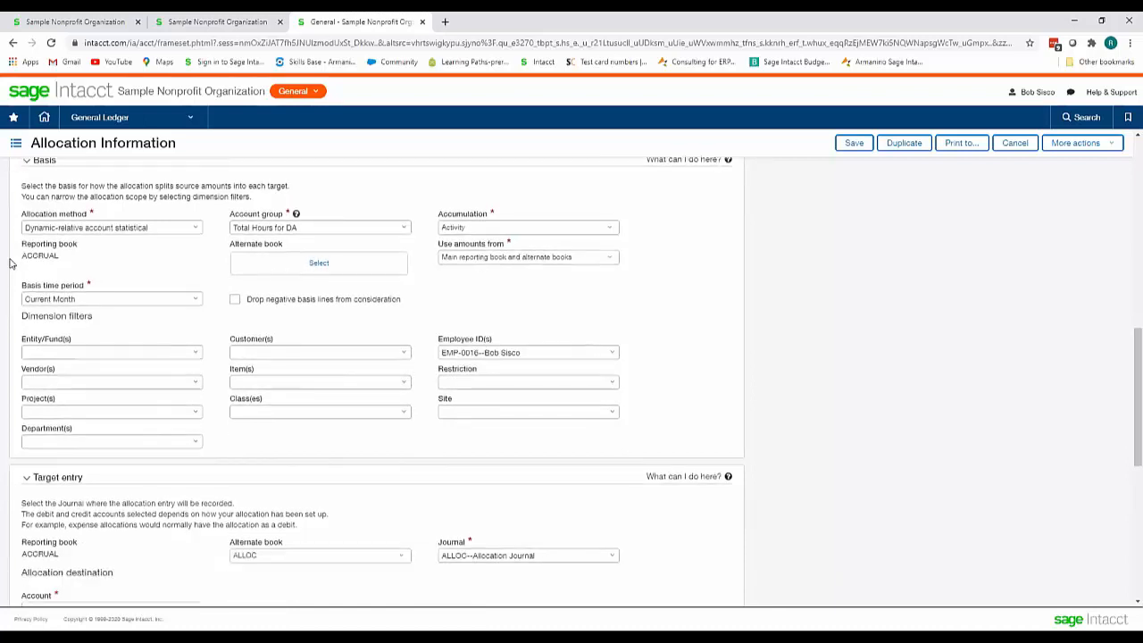
- Review the target entry settings (Allocation Journal, 5121 Salaries, source reversal) and bring up the General Ledger tasks
{"action": "scroll", "scroll_direction": "down", "scroll_amount": 3}
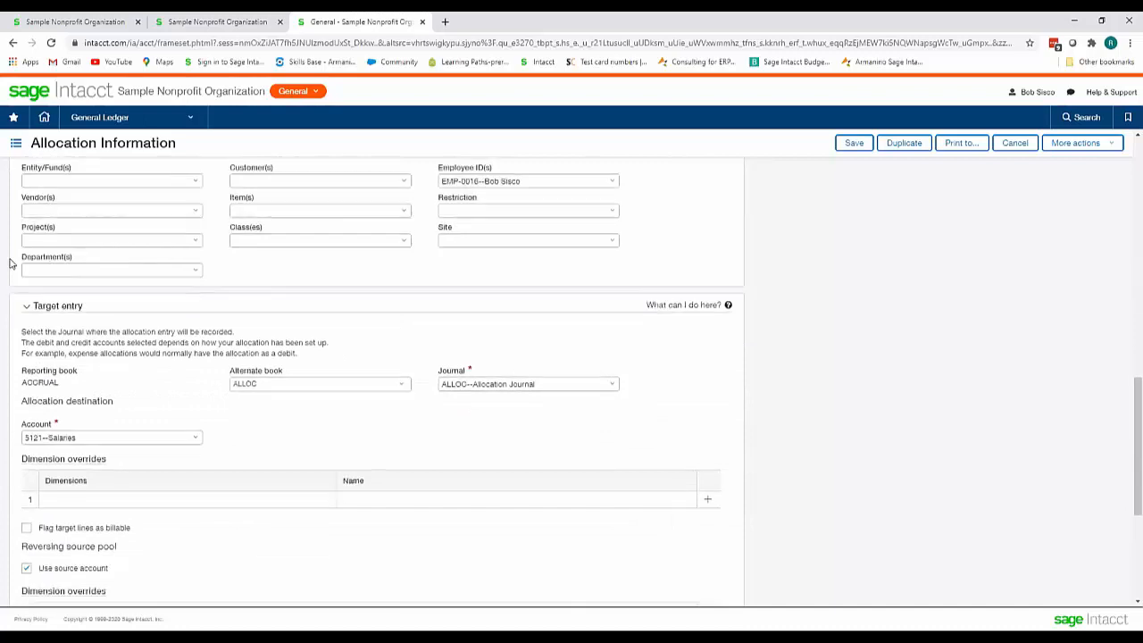
{"action": "scroll", "scroll_direction": "down", "scroll_amount": 3}
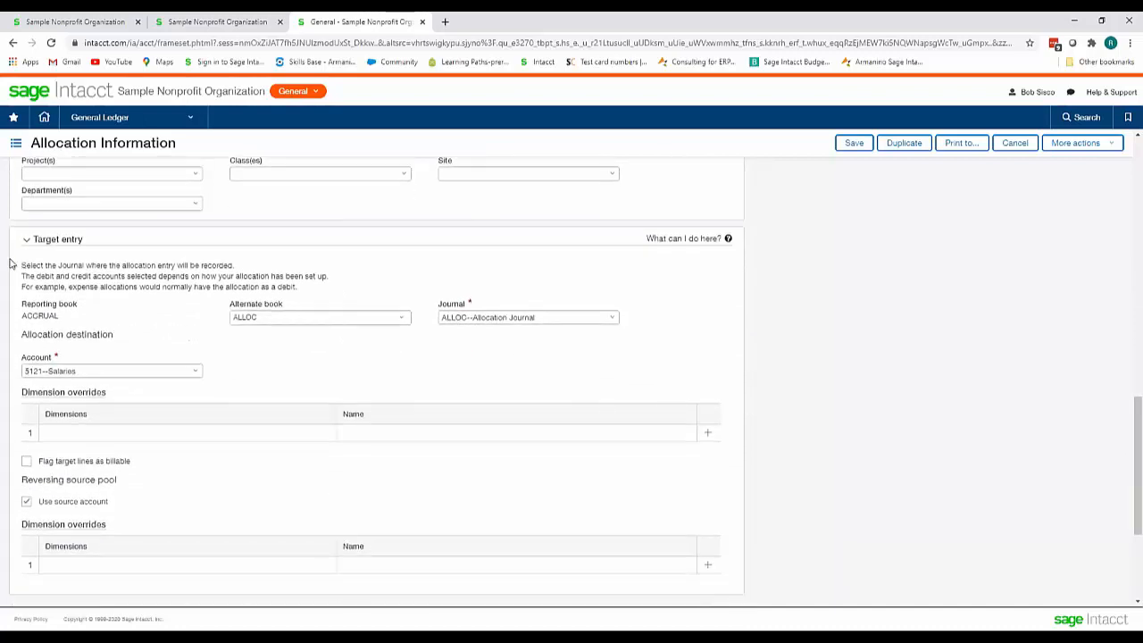
{"action": "scroll", "scroll_direction": "down", "scroll_amount": 3}
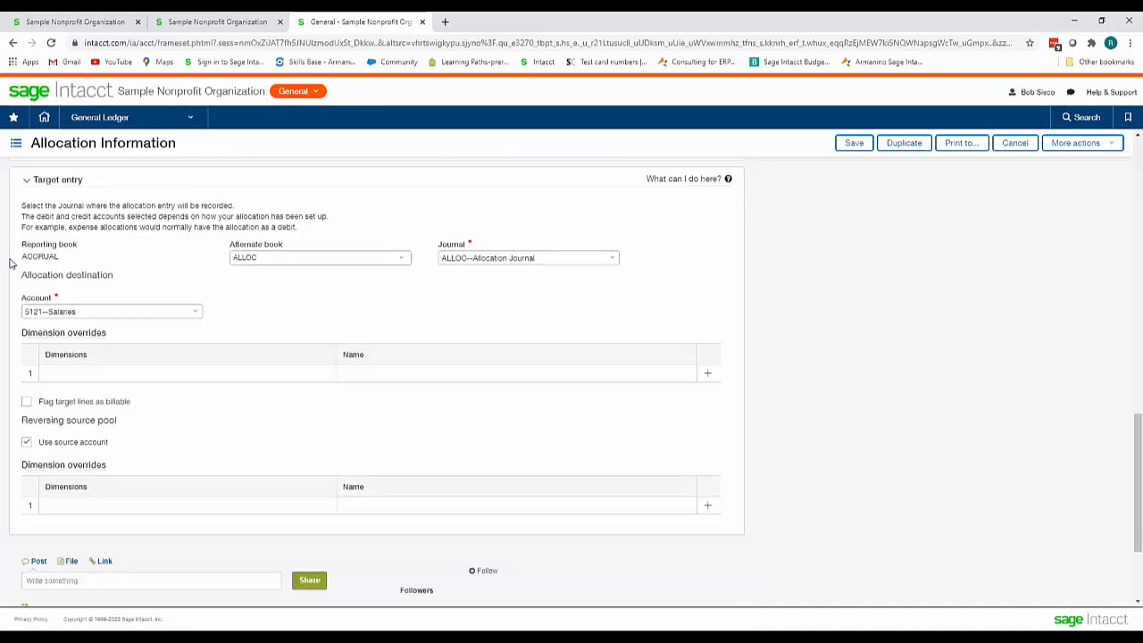
{"action": "scroll", "scroll_direction": "down", "scroll_amount": 3}
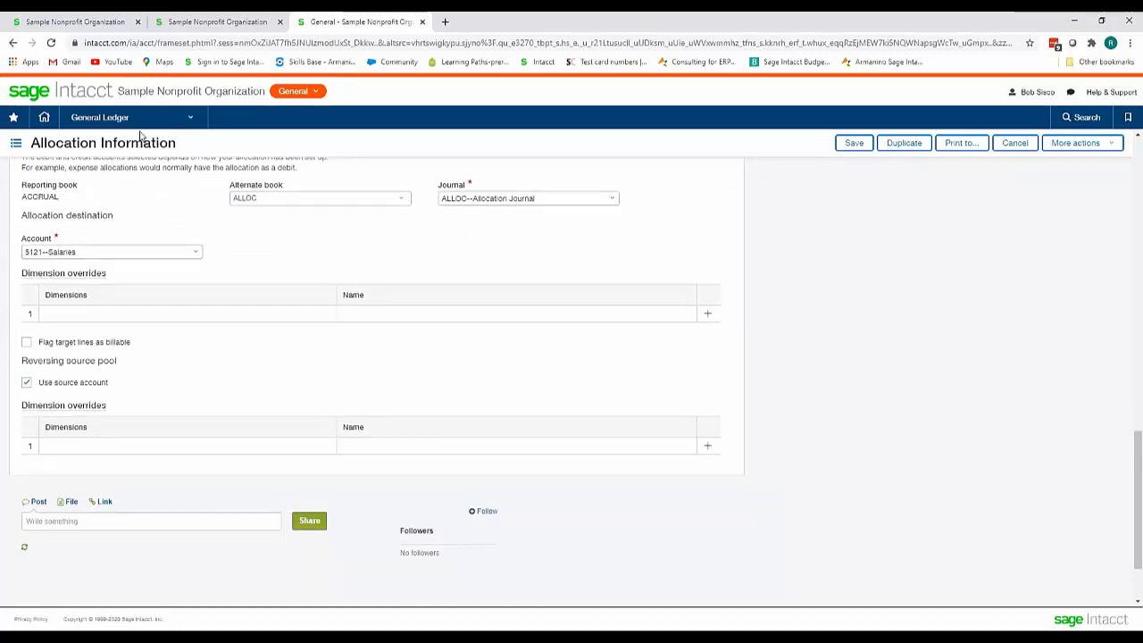
{"action": "left_click", "coordinate": [100, 118]}
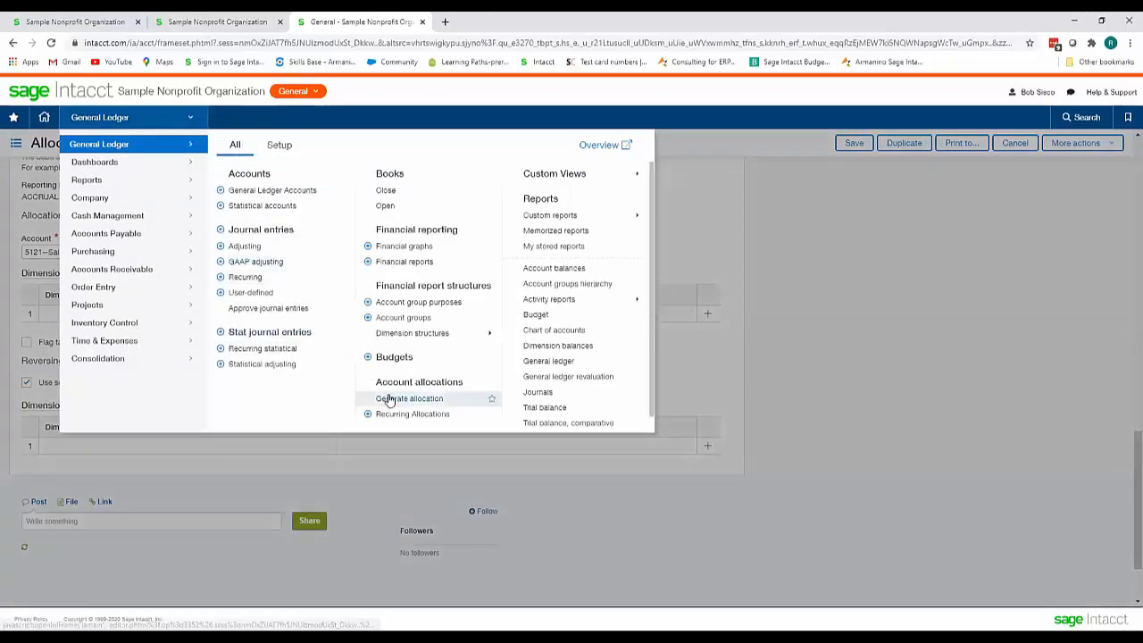
- Generate the PAYROLL-E0016 allocation with GL posting date 07/31/2020
{"action": "left_click", "coordinate": [411, 399]}
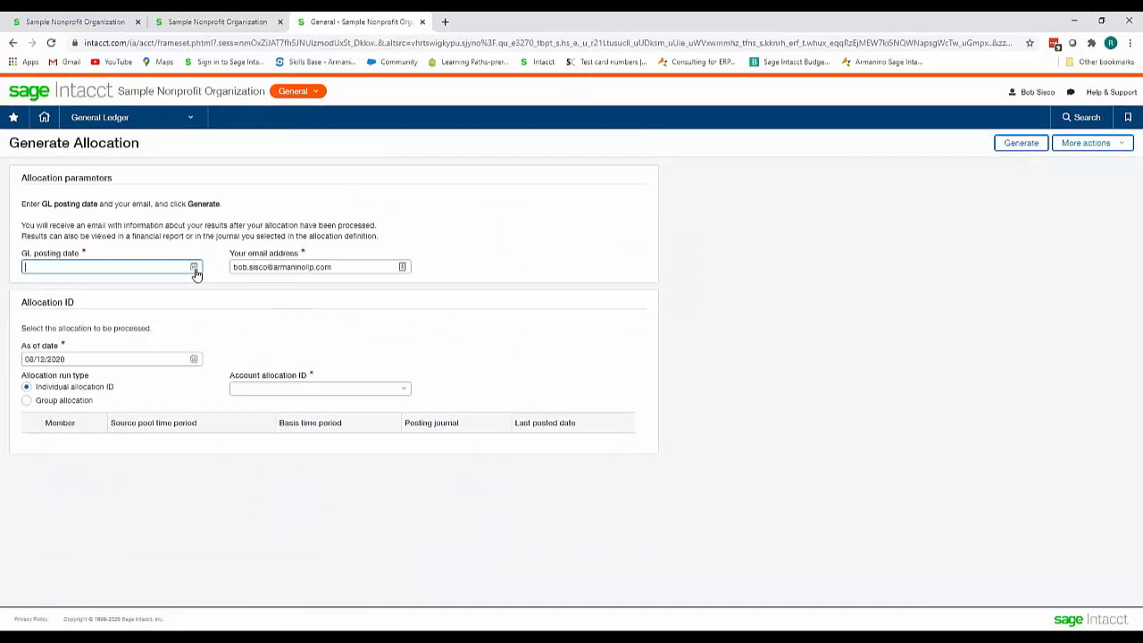
{"action": "type", "text": "07/31/2020"}
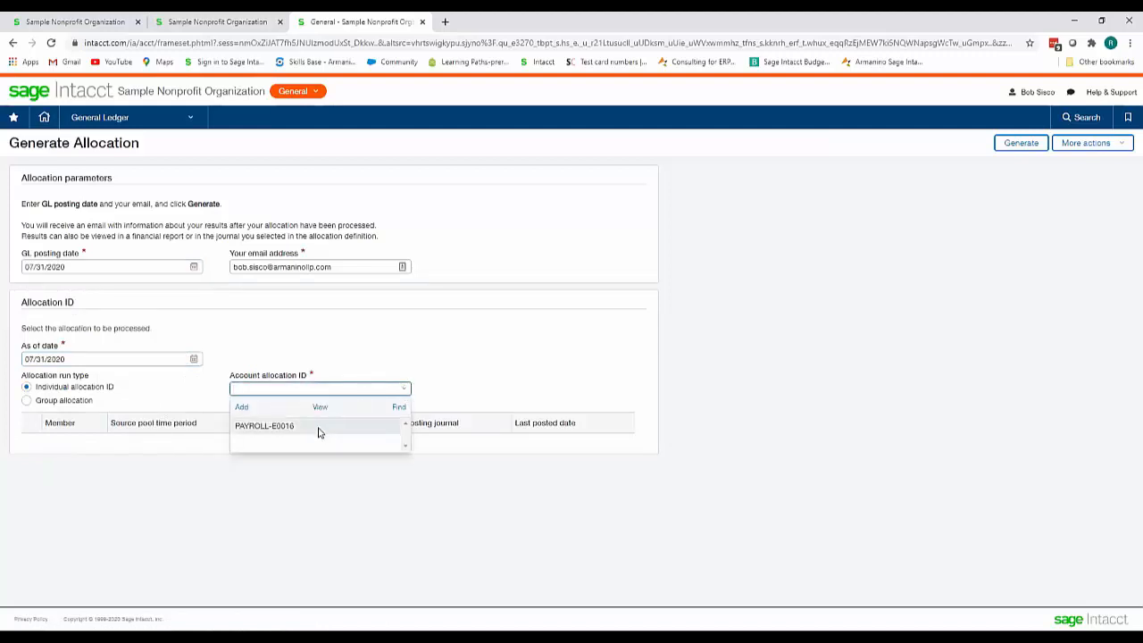
{"action": "left_click", "coordinate": [264, 425]}
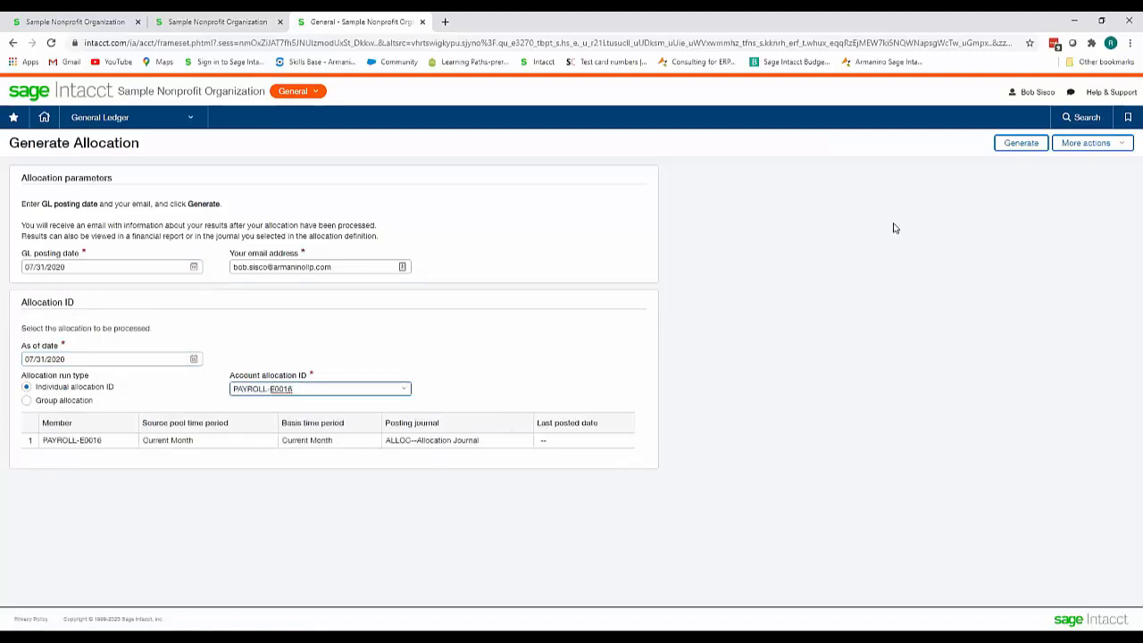
{"action": "left_click", "coordinate": [1022, 143]}
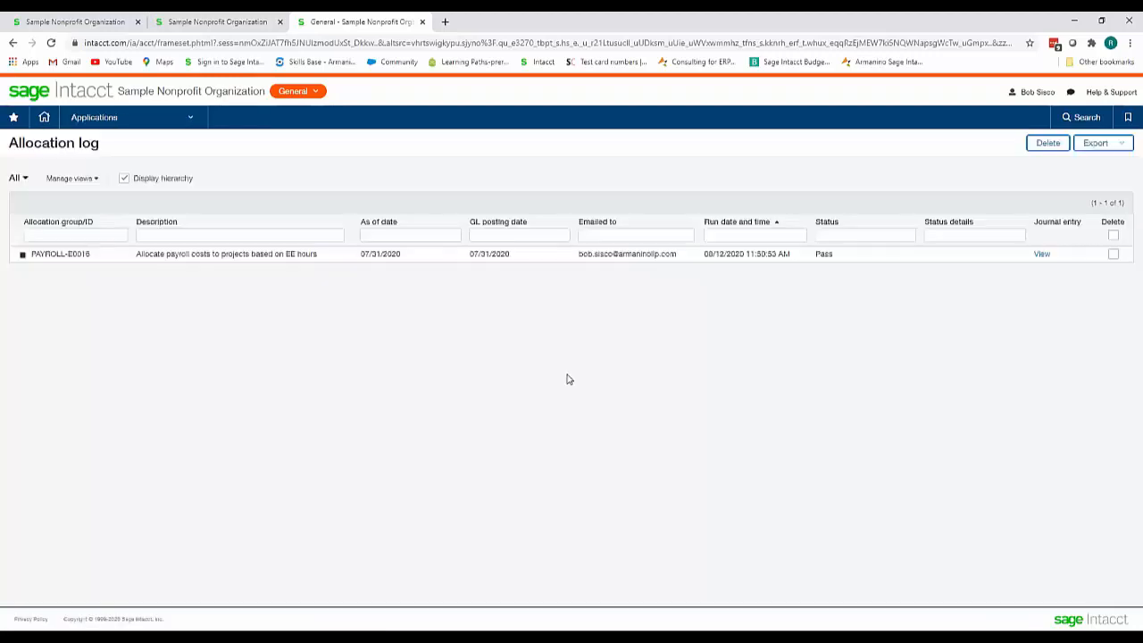
{"action": "mouse_move", "coordinate": [482, 331]}
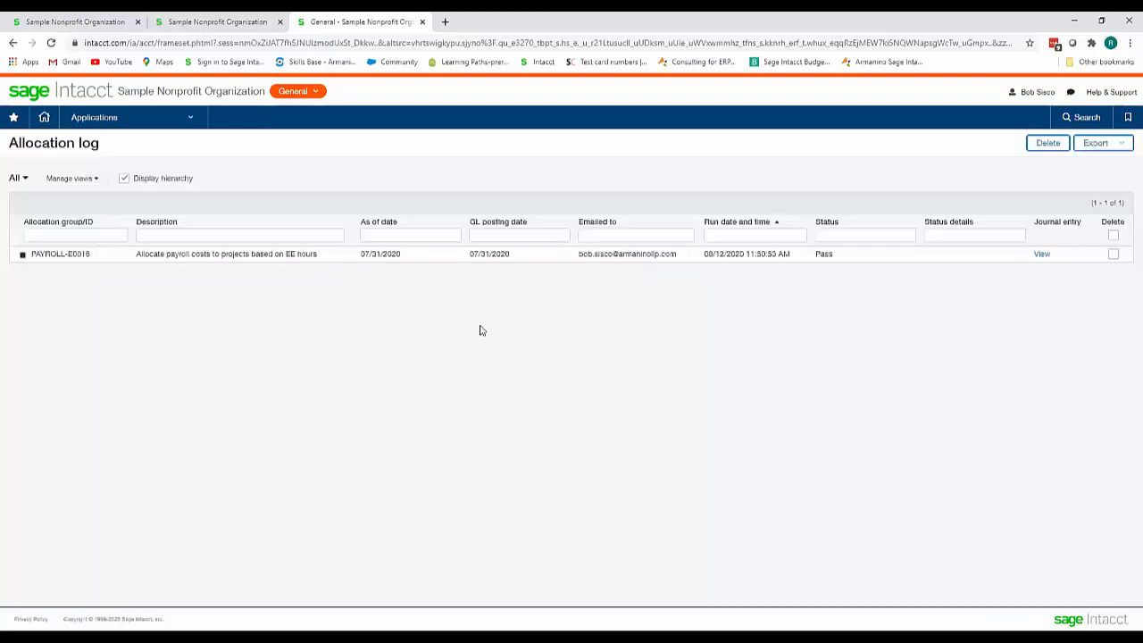
{"action": "mouse_move", "coordinate": [468, 316]}
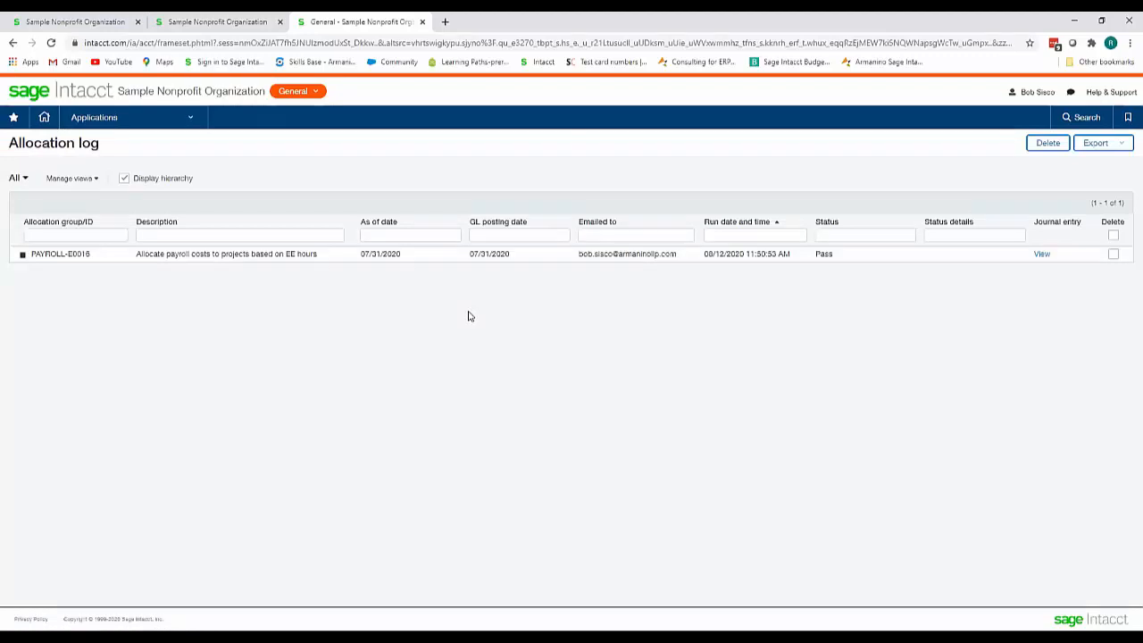
{"action": "mouse_move", "coordinate": [533, 307]}
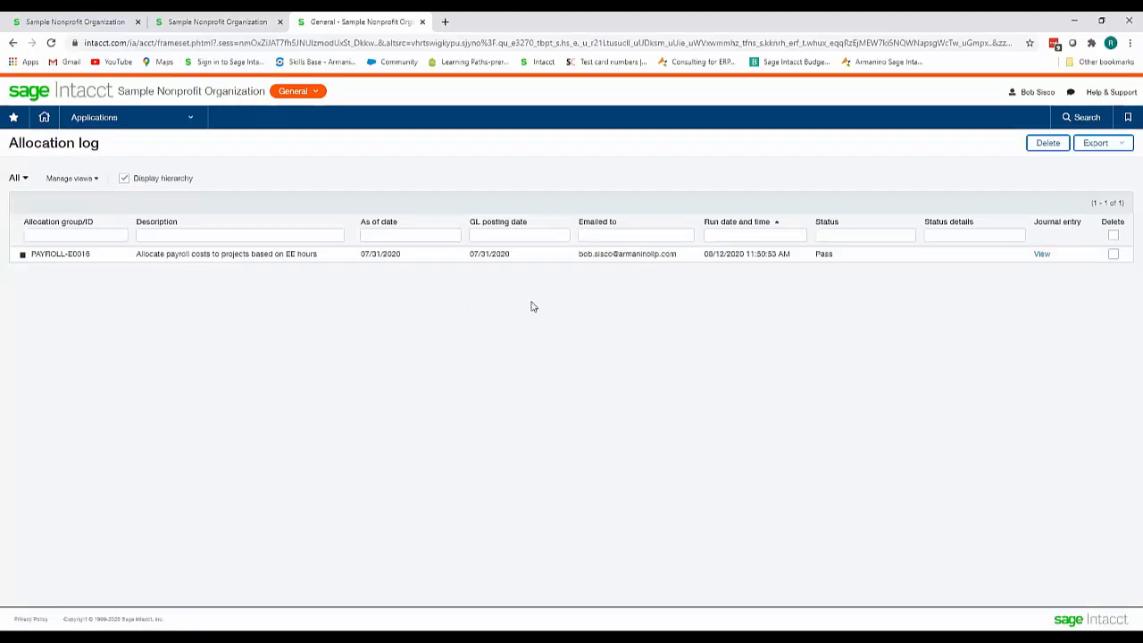
{"action": "mouse_move", "coordinate": [918, 382]}
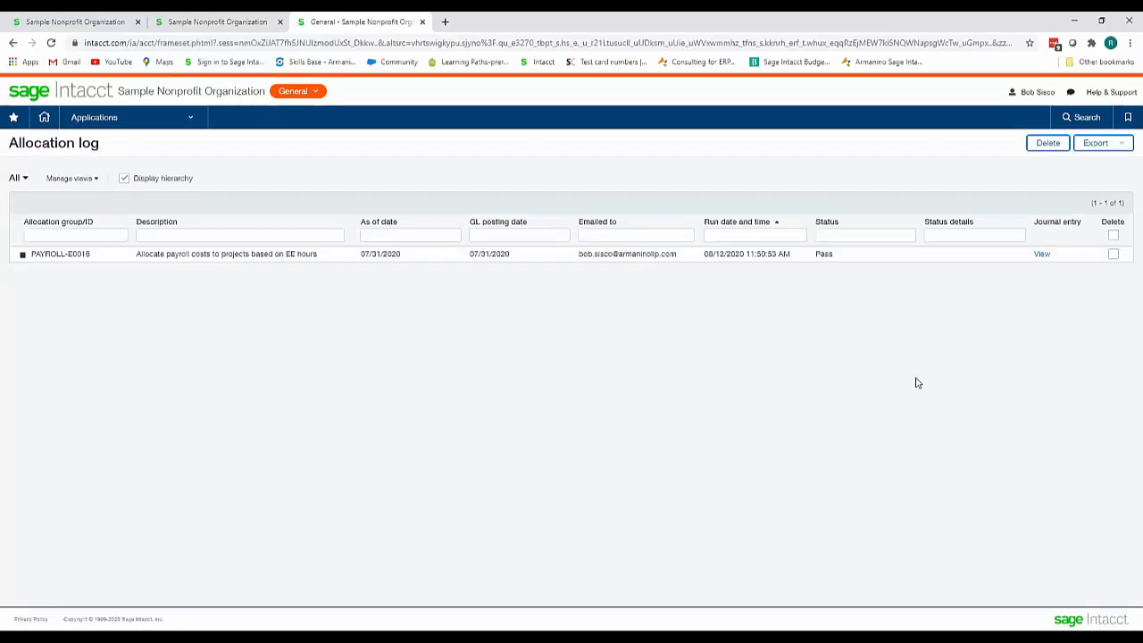
- Return to the General Ledger report for account 5121 Salaries after the run shows Pass
{"action": "left_click", "coordinate": [1039, 254]}
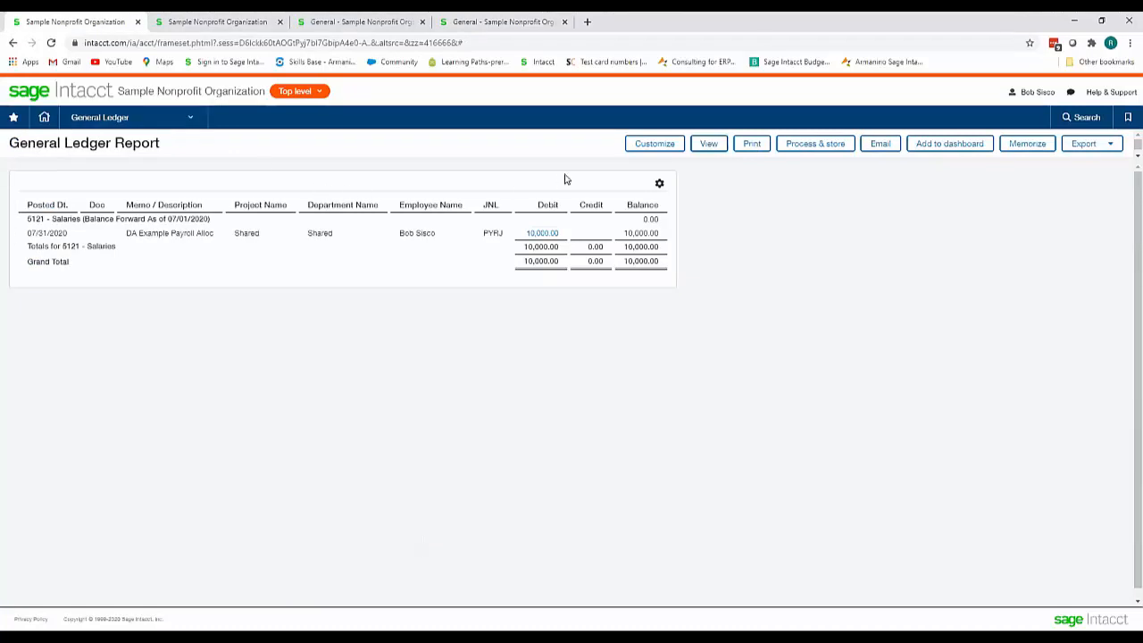
- Add the ALLOC book under Other books and rerun the General Ledger report
{"action": "left_click", "coordinate": [653, 143]}
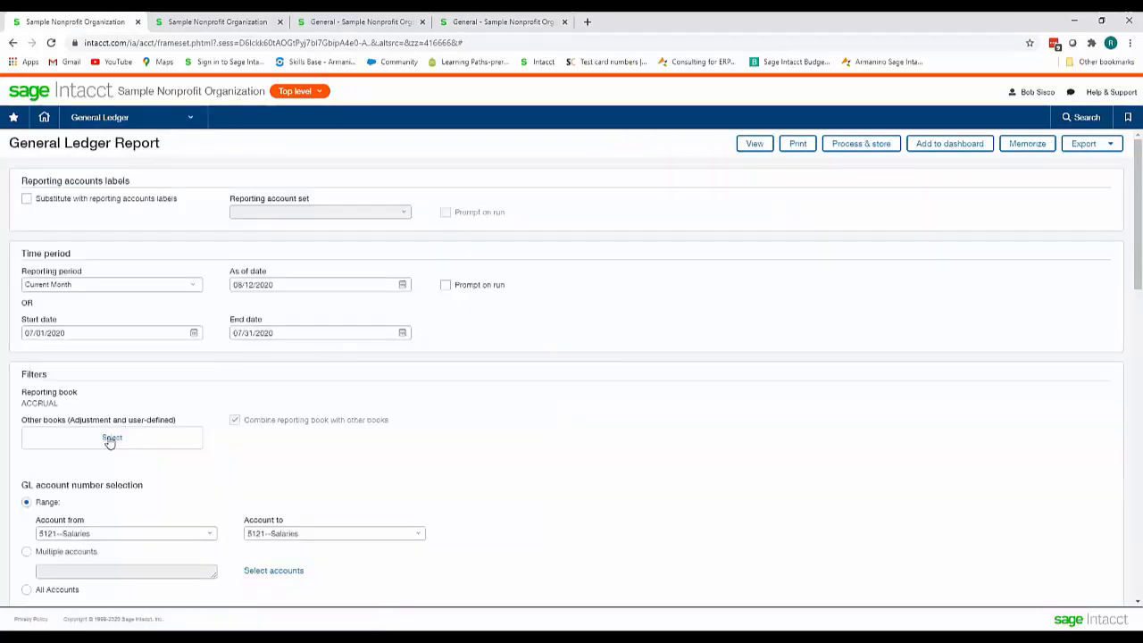
{"action": "left_click", "coordinate": [110, 437]}
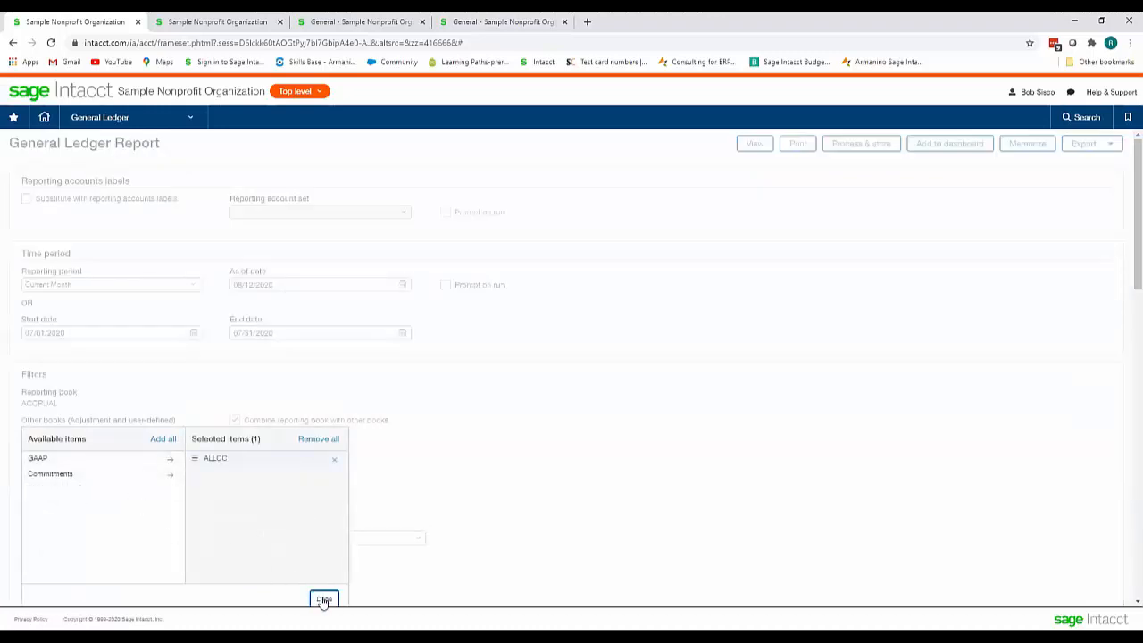
{"action": "left_click", "coordinate": [324, 600]}
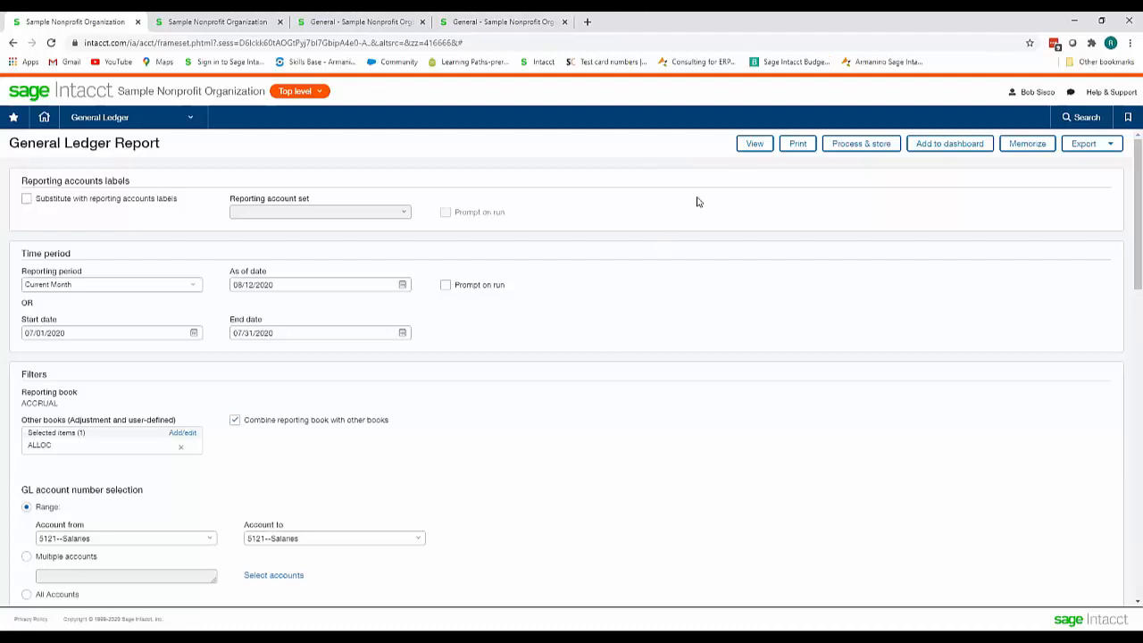
{"action": "left_click", "coordinate": [752, 143]}
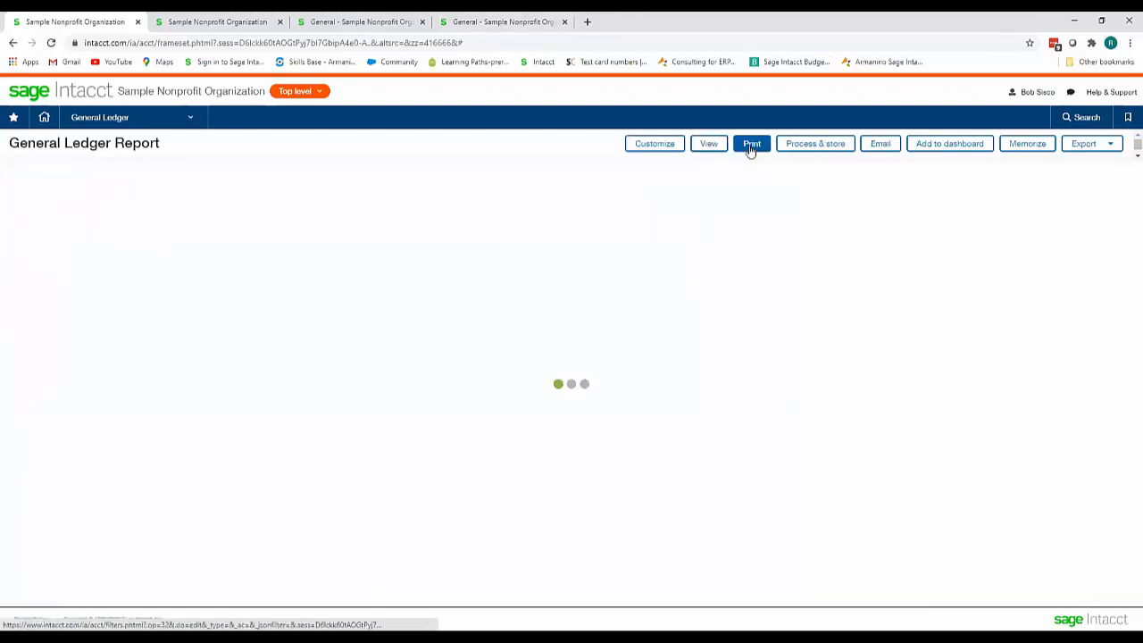